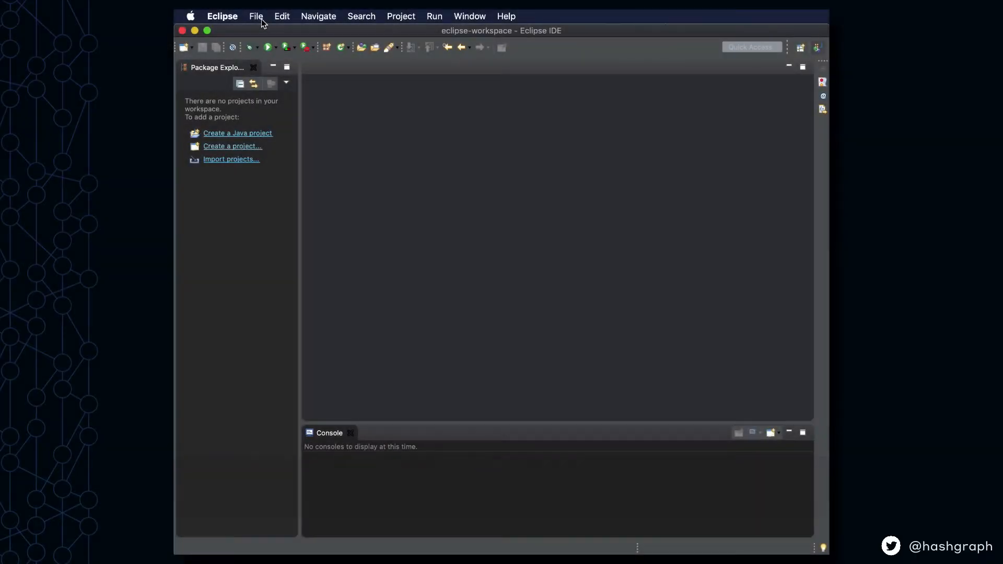
Create Maven project 'sdk' from maven-archetype-quickstart with group id ExampleSetup.
{"action": "left_click", "coordinate": [255, 16]}
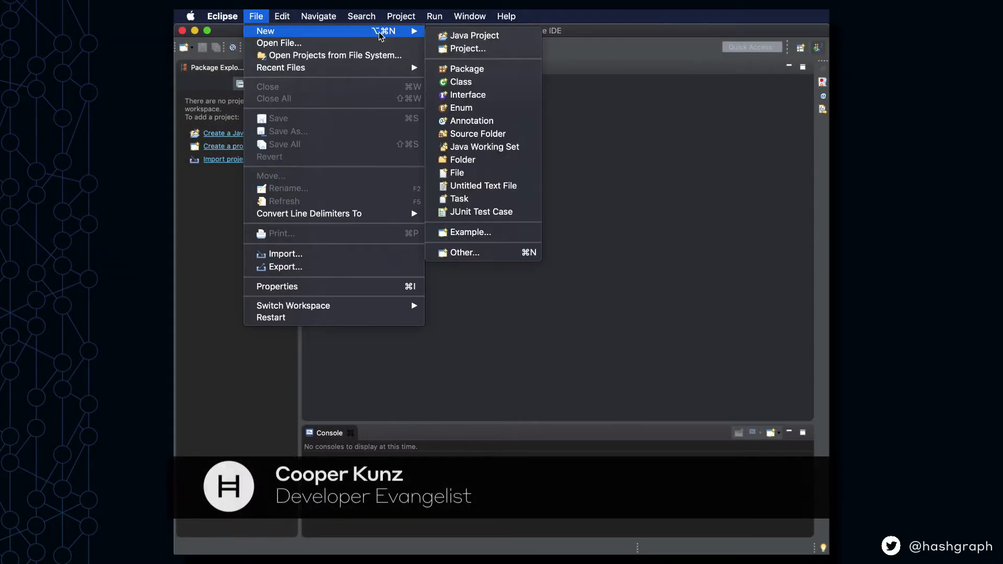
{"action": "mouse_move", "coordinate": [465, 252]}
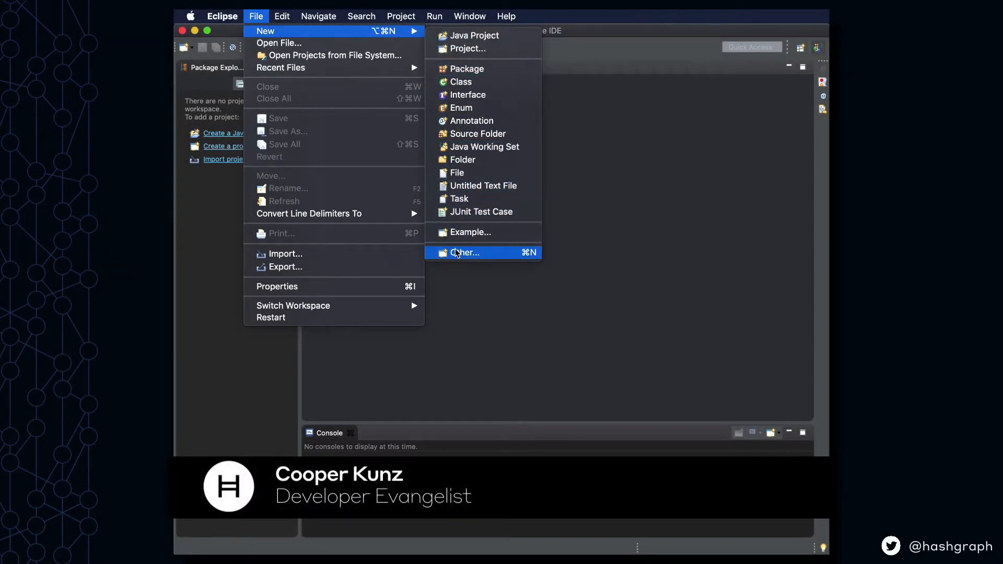
{"action": "left_click", "coordinate": [464, 252]}
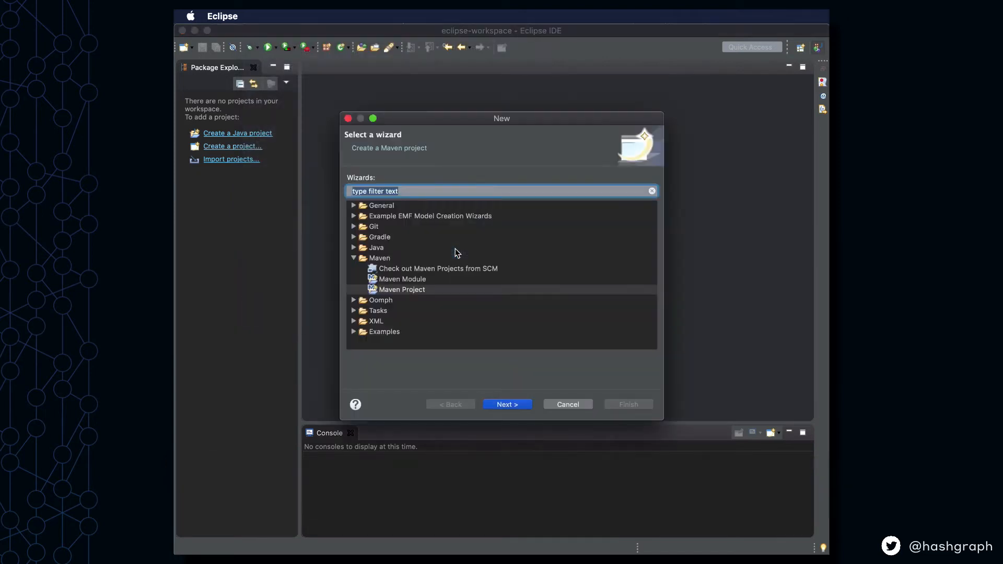
{"action": "left_click", "coordinate": [507, 404]}
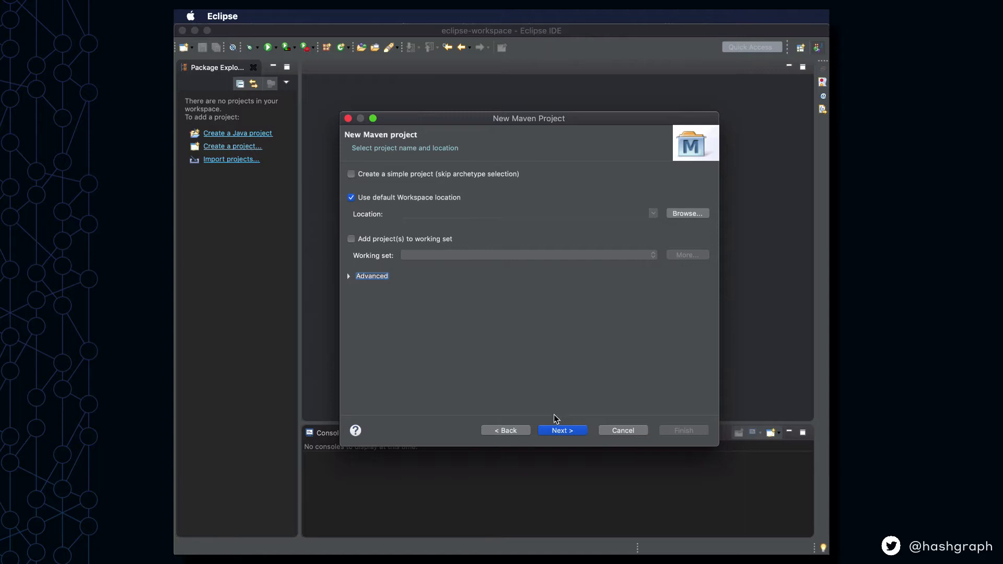
{"action": "left_click", "coordinate": [561, 430]}
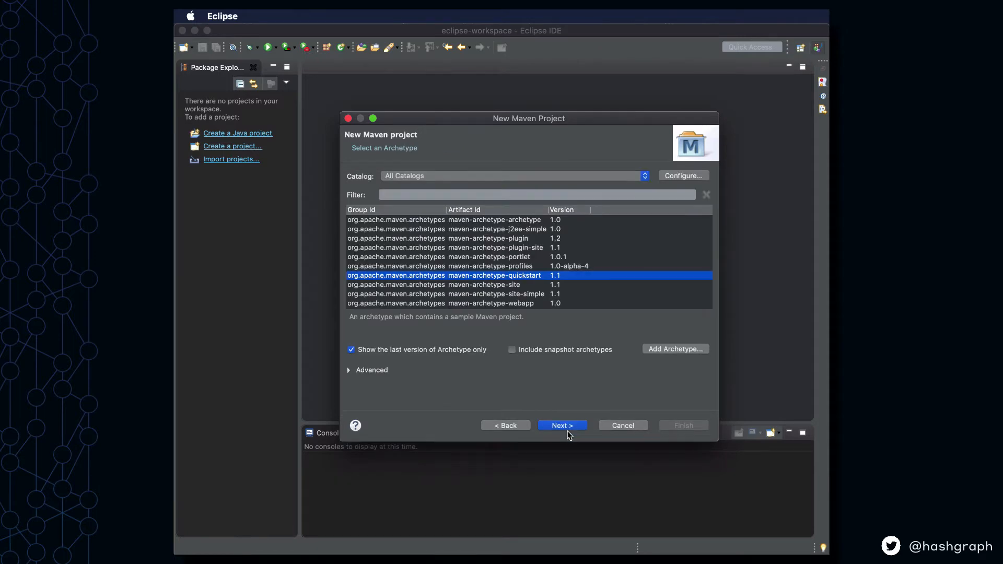
{"action": "left_click", "coordinate": [561, 425]}
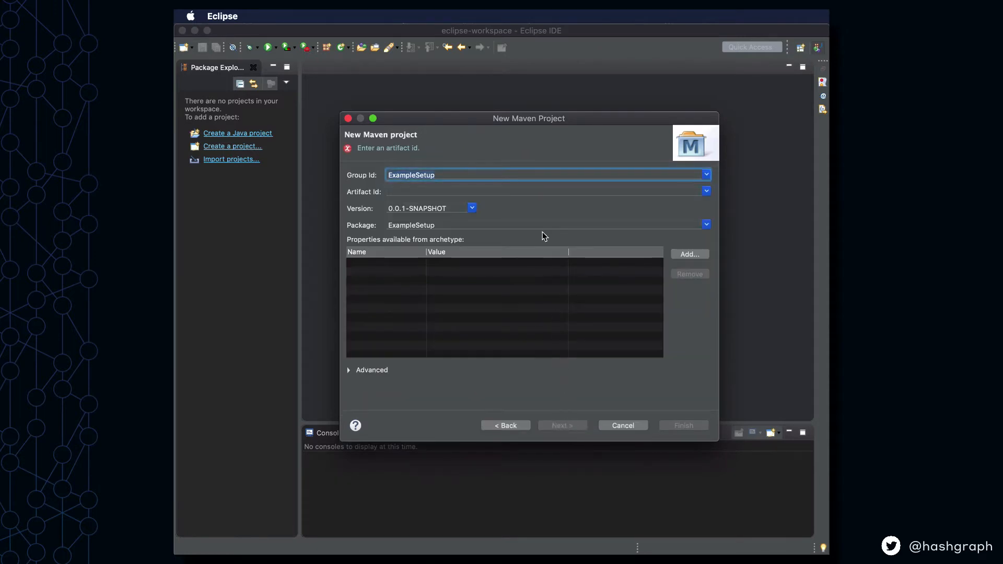
{"action": "type", "text": "sdk"}
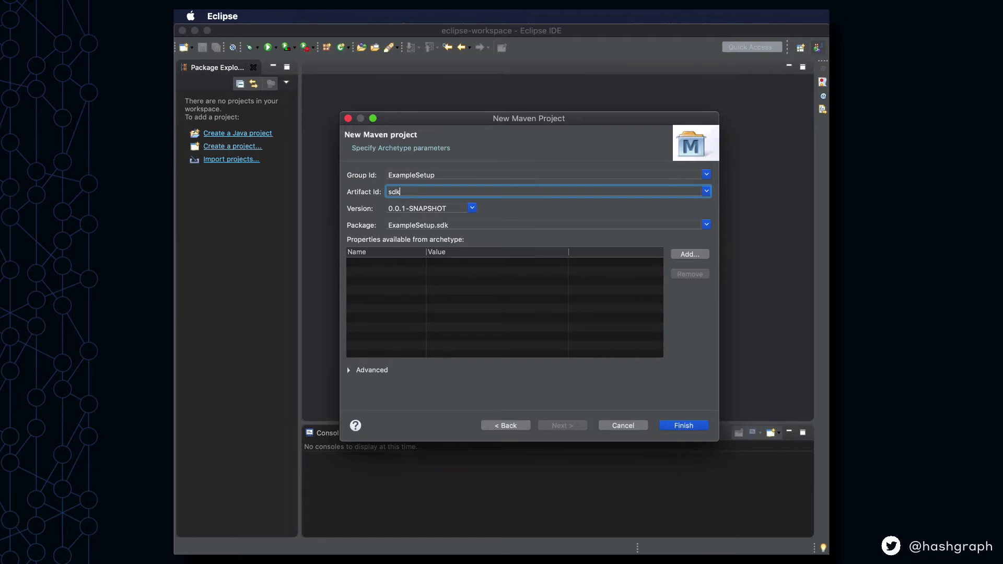
{"action": "mouse_move", "coordinate": [589, 268]}
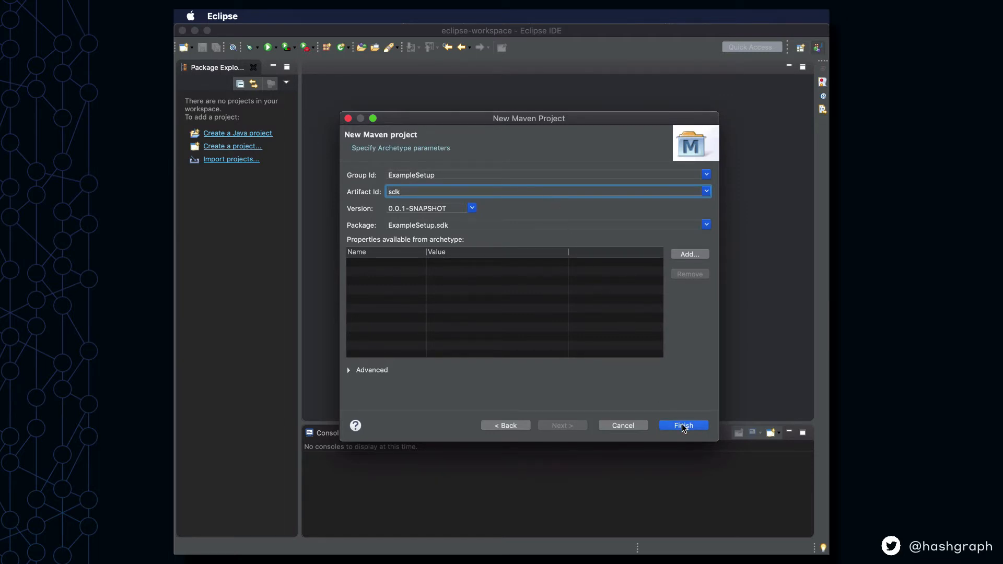
{"action": "left_click", "coordinate": [683, 425]}
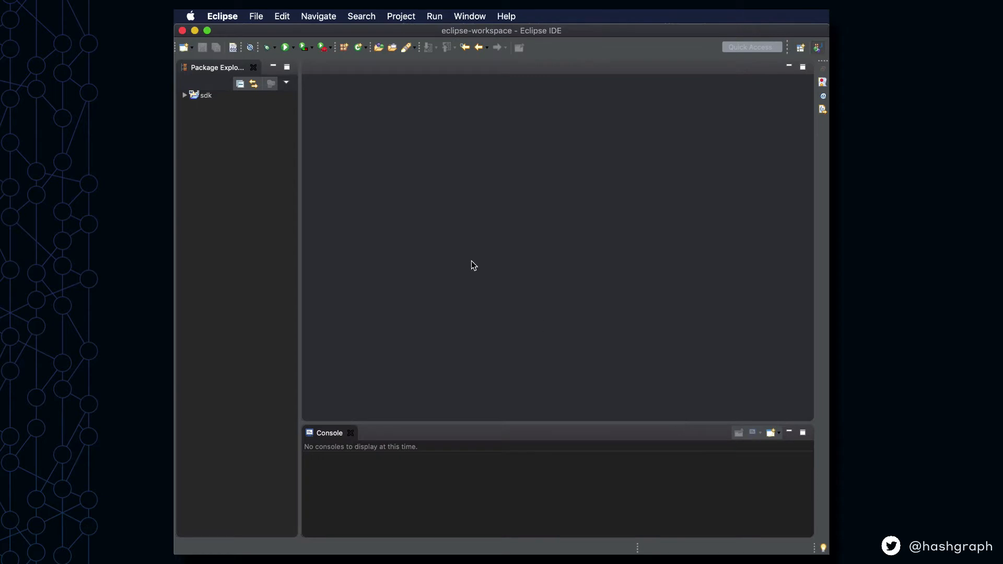
In pom.xml, add a com.hedera.hashgraph sdk dependency at version 0.7.0.
{"action": "left_click", "coordinate": [185, 95]}
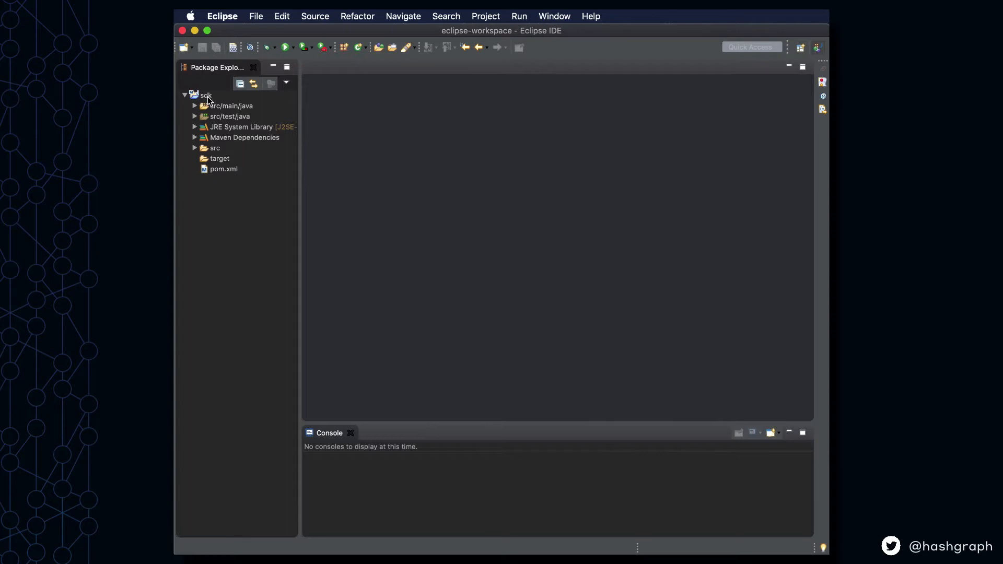
{"action": "double_click", "coordinate": [223, 169]}
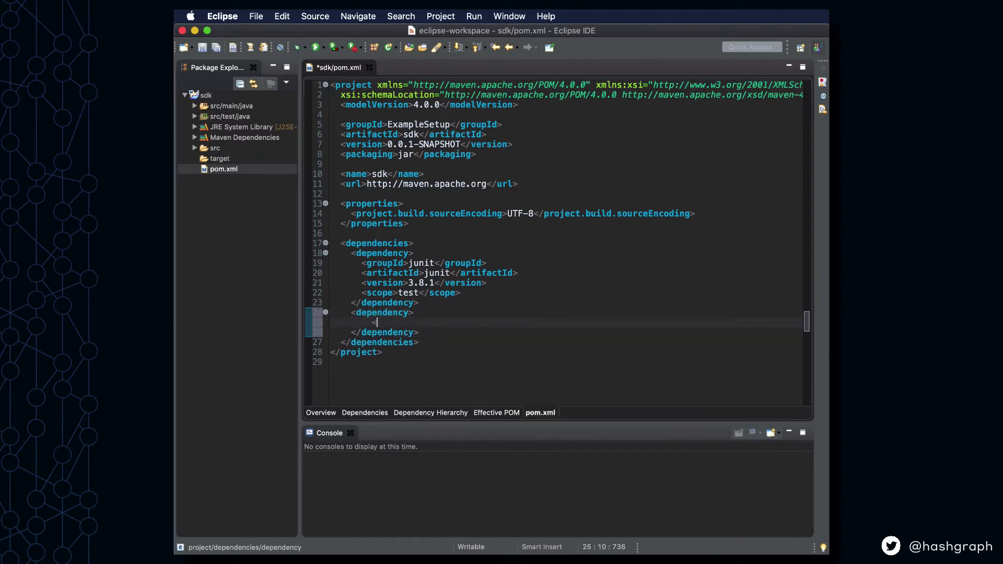
{"action": "type", "text": "<groupId>o</groupId>"}
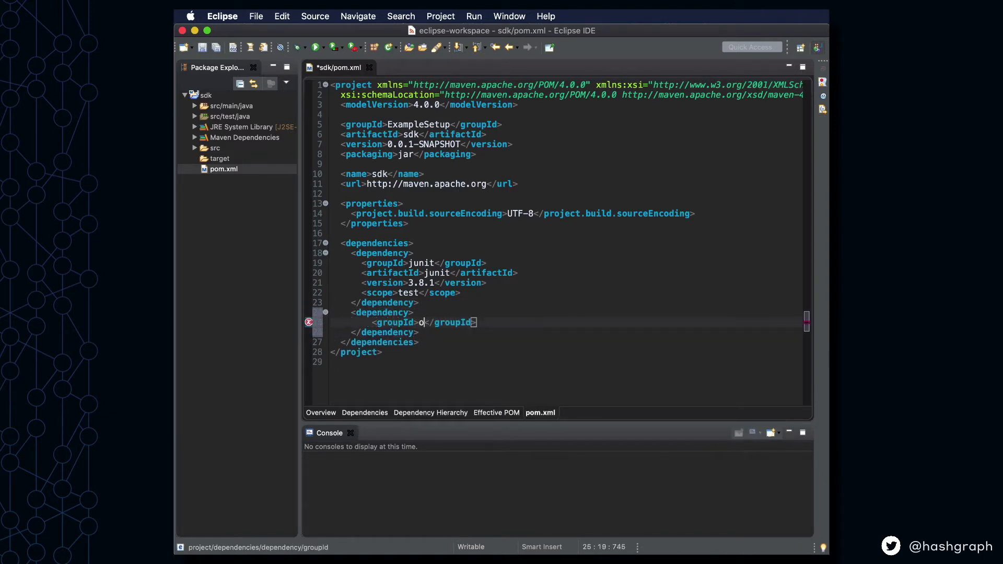
{"action": "type", "text": "com.hedera.hashgraph"}
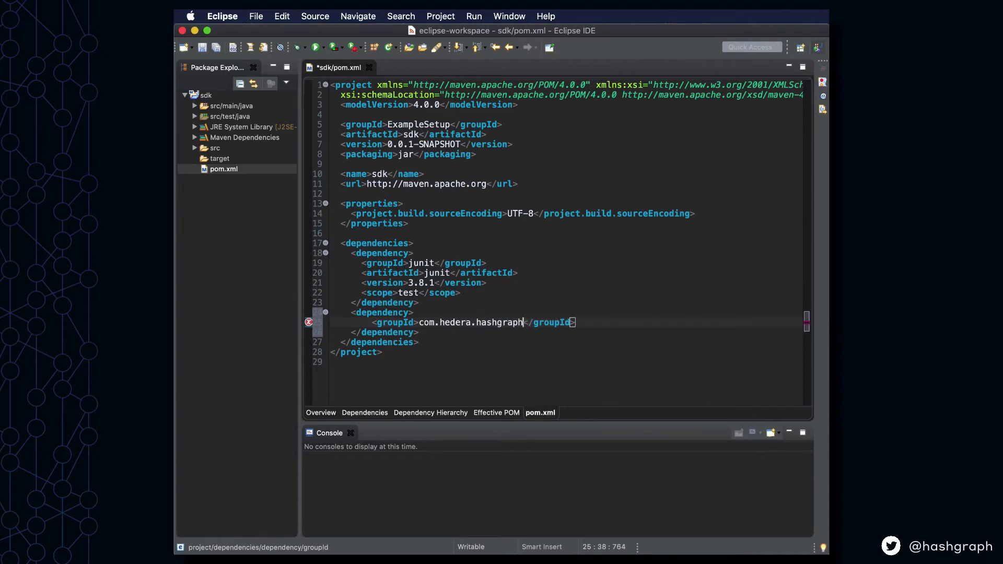
{"action": "type", "text": "<artifactId>sdk</artifactId>"}
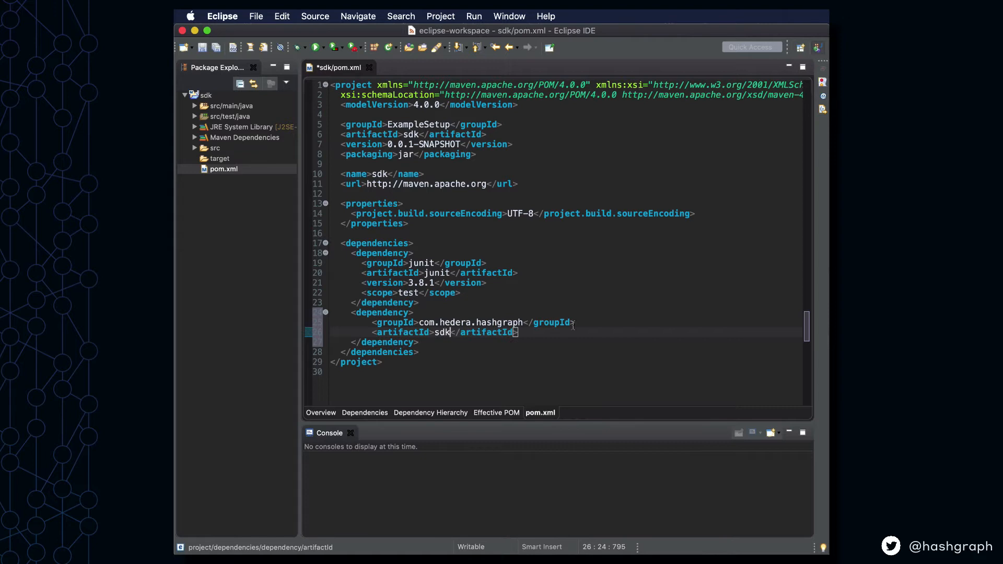
{"action": "type", "text": "<version></version>"}
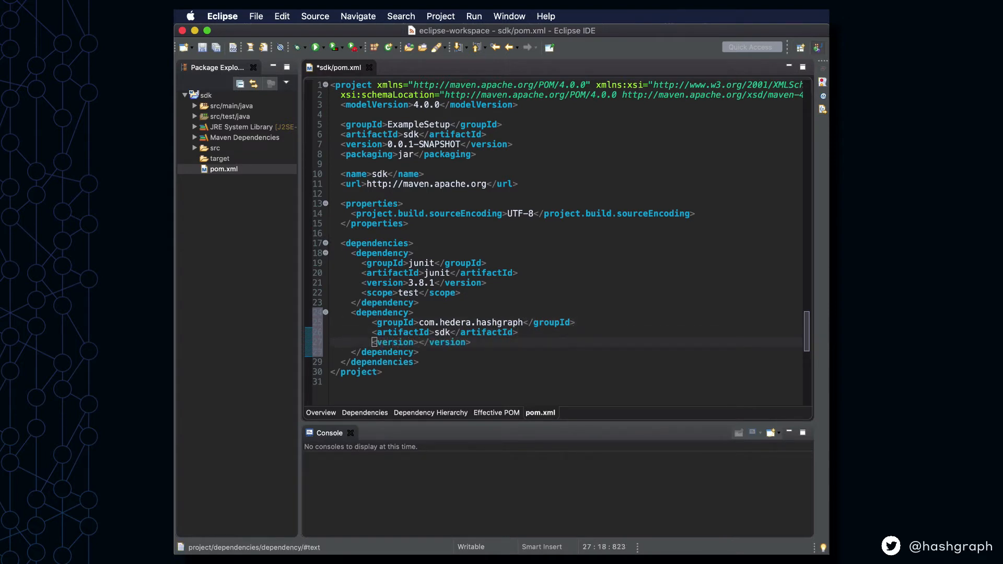
{"action": "type", "text": "0.7.0"}
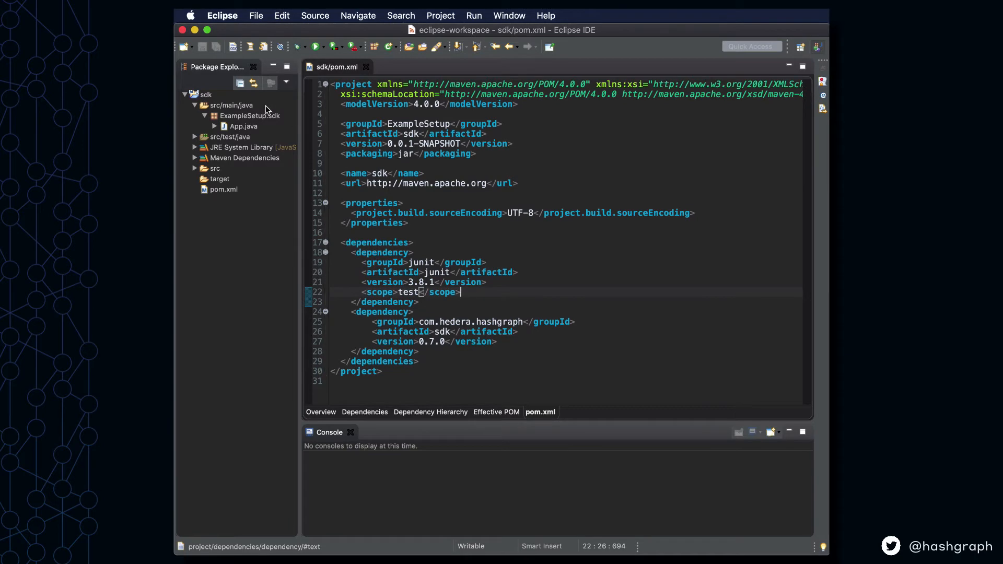
Create class sdkExample in package ExampleSetup.sdk with a public static void main stub.
{"action": "right_click", "coordinate": [205, 95]}
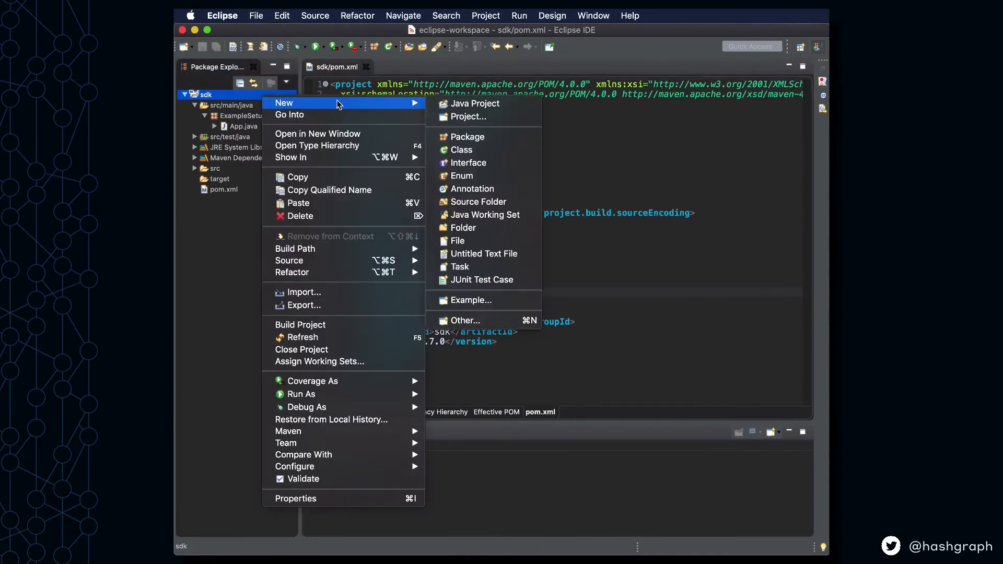
{"action": "mouse_move", "coordinate": [461, 150]}
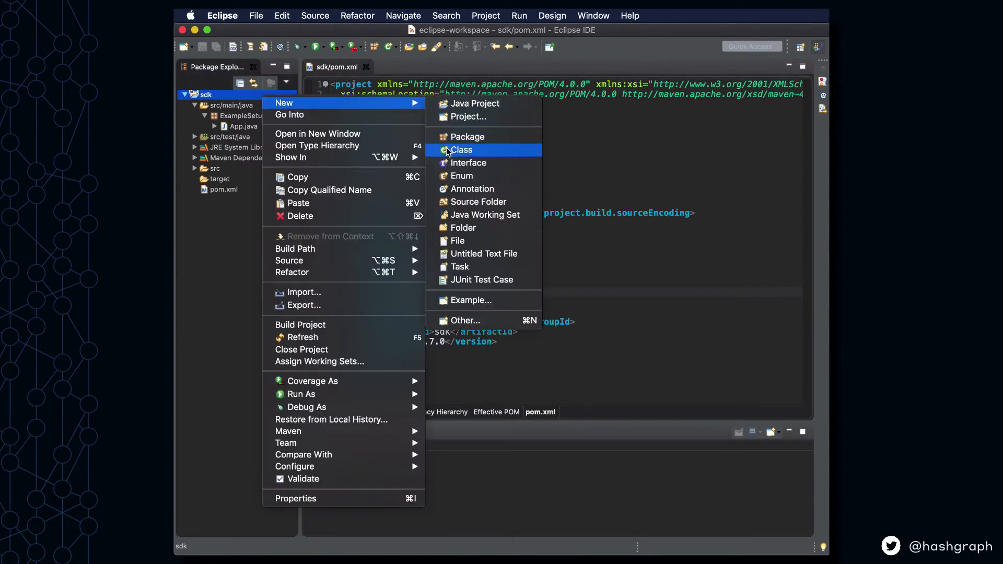
{"action": "left_click", "coordinate": [461, 150]}
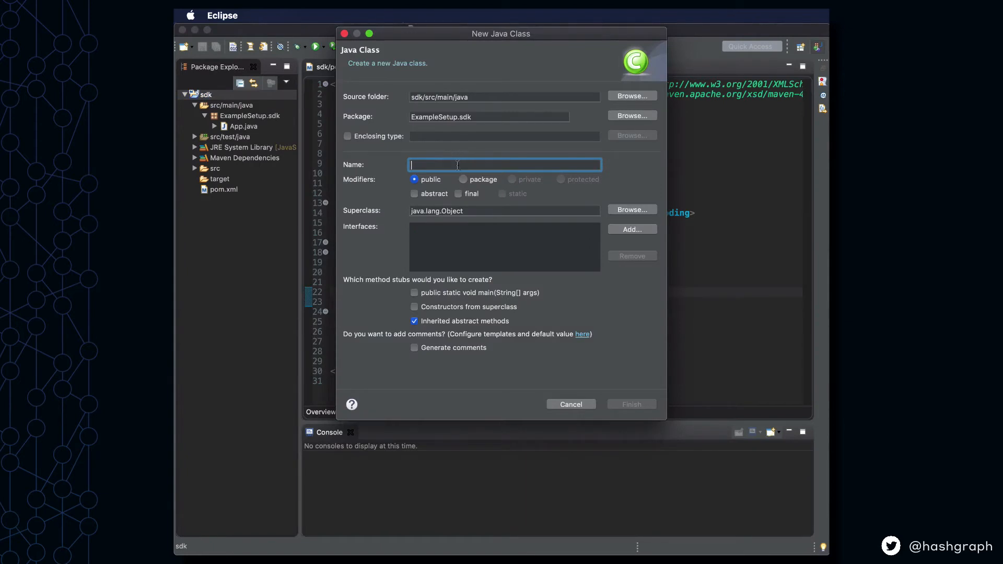
{"action": "type", "text": "sdkExample"}
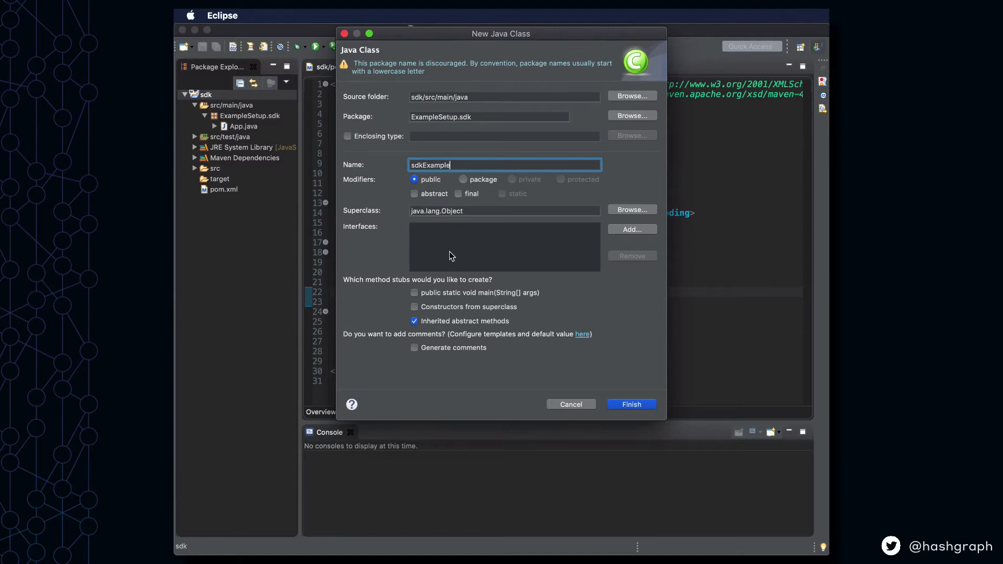
{"action": "left_click", "coordinate": [415, 293]}
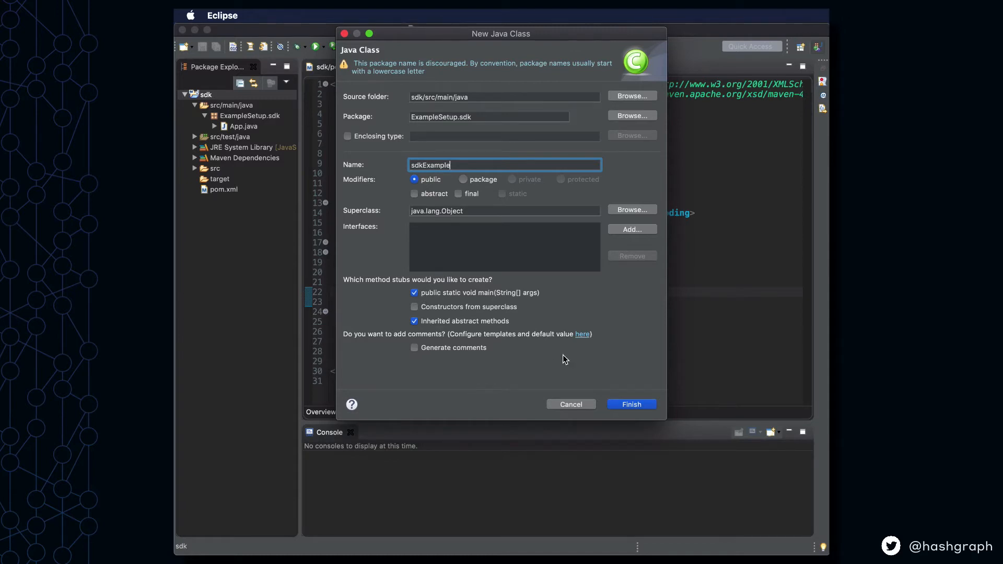
{"action": "left_click", "coordinate": [630, 404]}
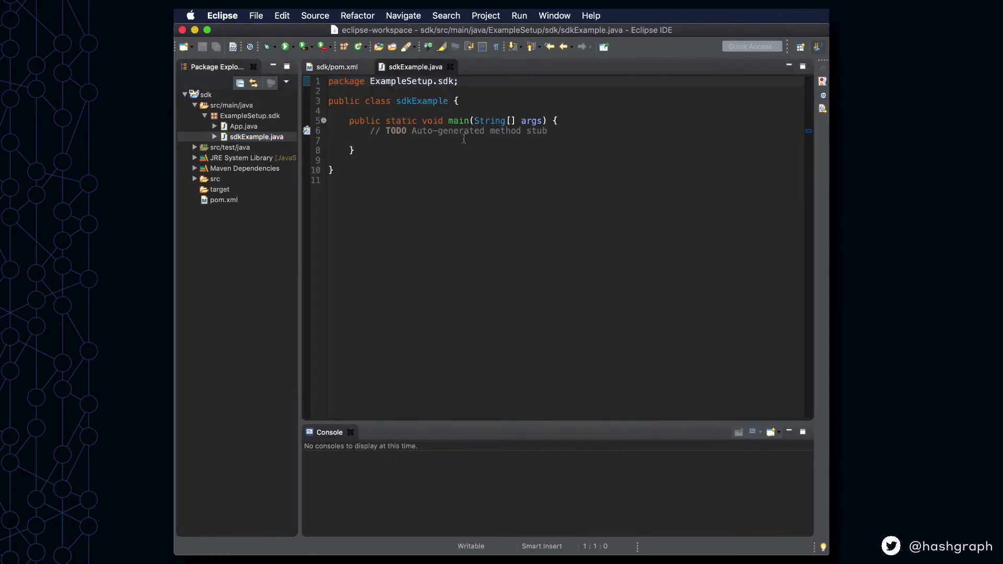
Import HederaException and com.hedera.hashgraph.sdk.crypto.ed25519.*, and make main throw HederaException.
{"action": "type", "text": "i"}
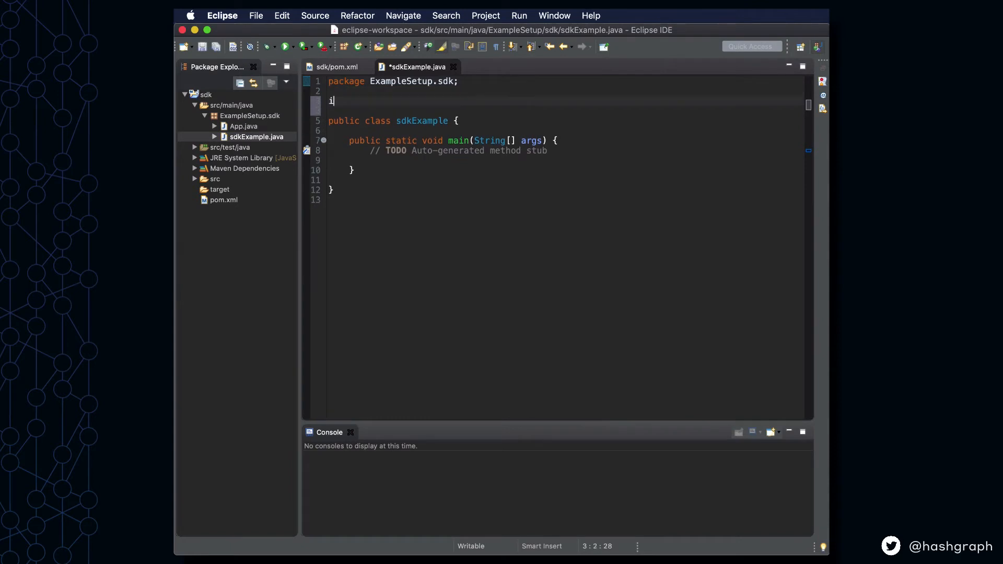
{"action": "type", "text": "mport com.hedera.hashgraph"}
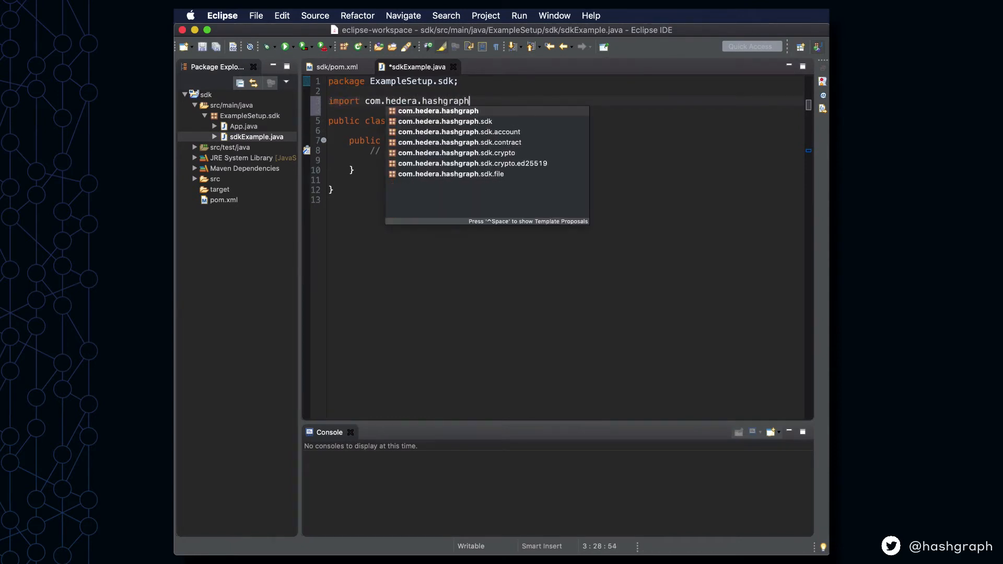
{"action": "type", "text": ".sdk.HederaException;"}
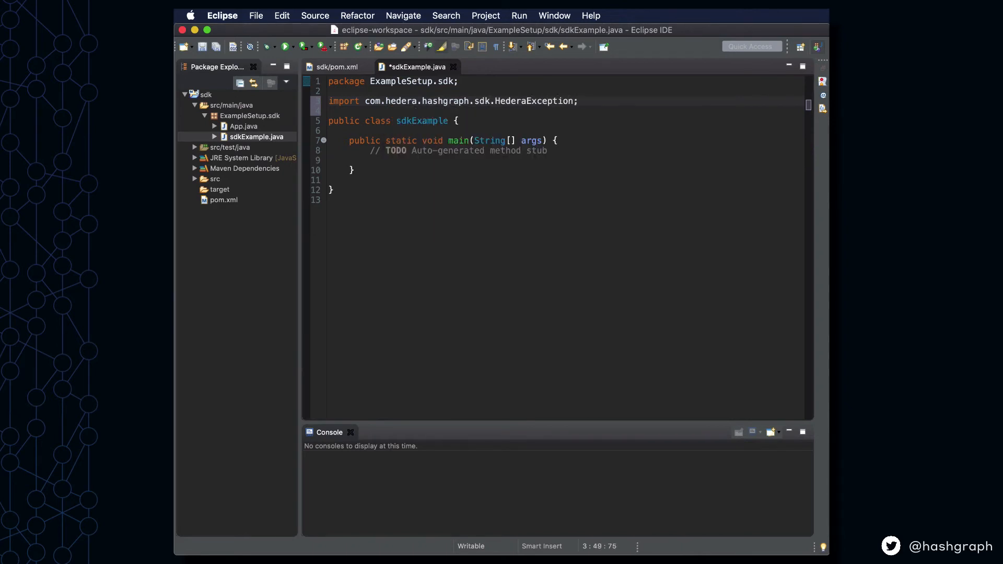
{"action": "type", "text": "throws HederaException"}
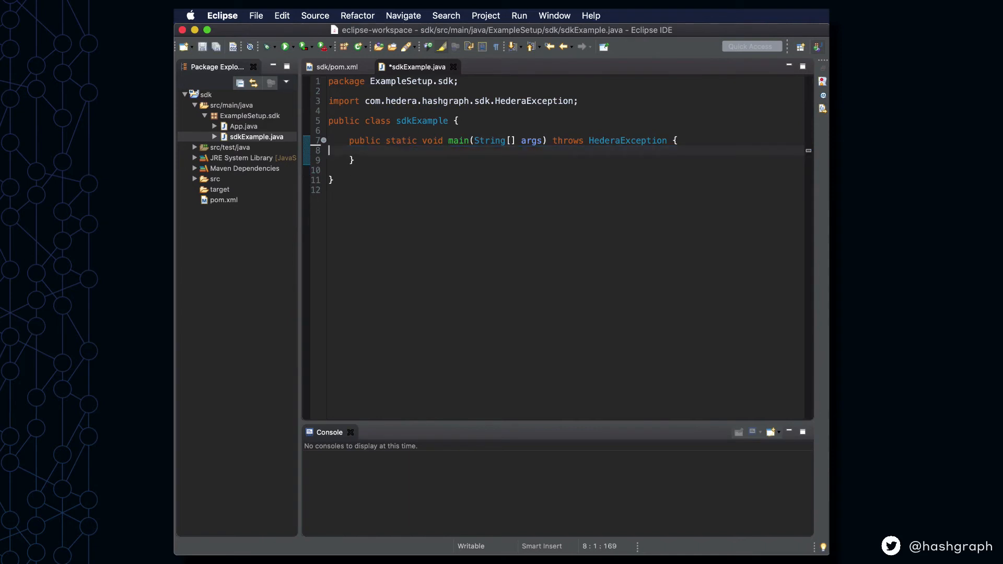
{"action": "type", "text": "import com.hedera.hashgraph.sdk.crypto.ed25519.*;"}
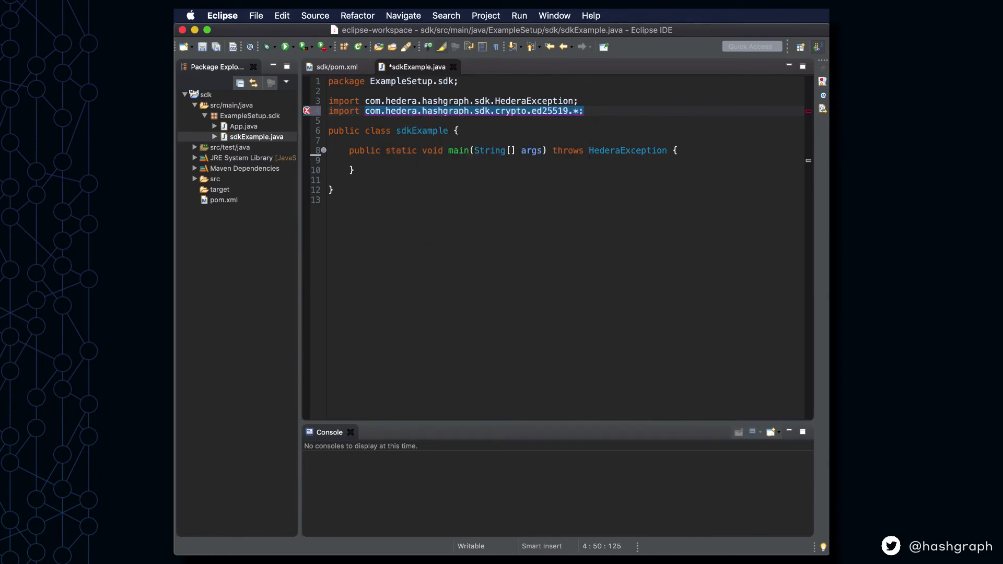
In main, generate Ed25519PrivateKey newKey, derive newPubKey, and print both keys.
{"action": "key", "text": "cmd+s"}
{"action": "type", "text": "var n"}
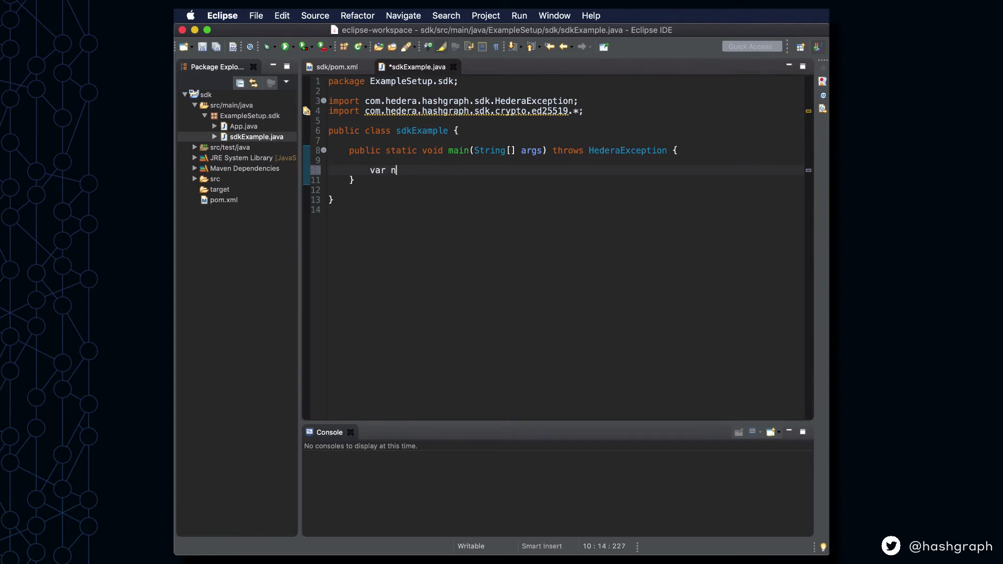
{"action": "type", "text": "ewKey ="}
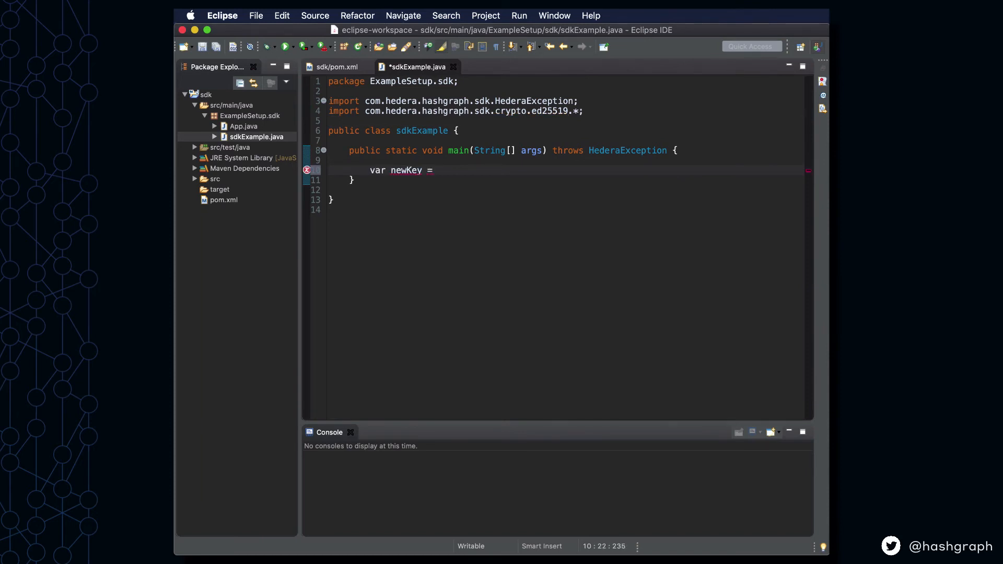
{"action": "type", "text": "Ed2"}
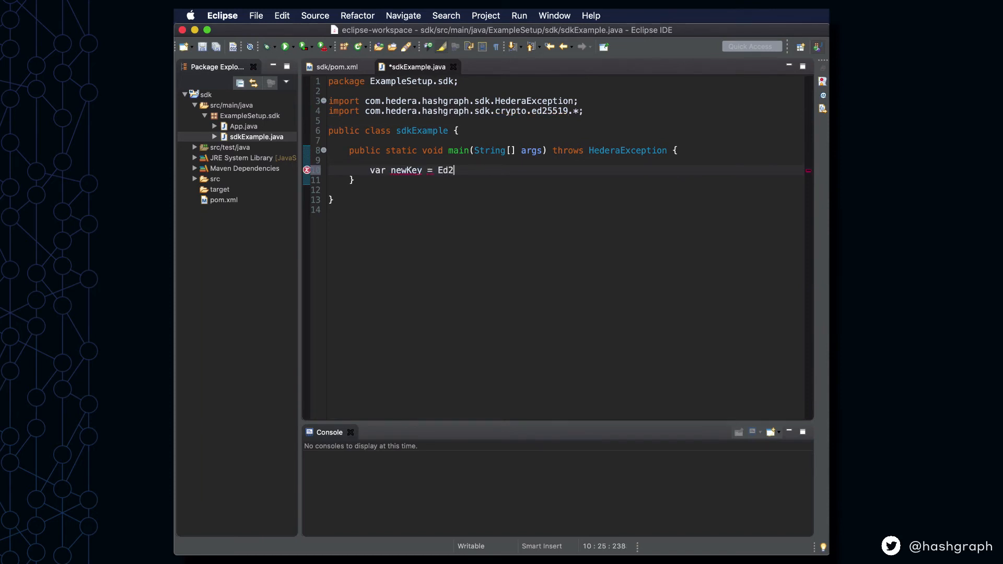
{"action": "type", "text": "5519"}
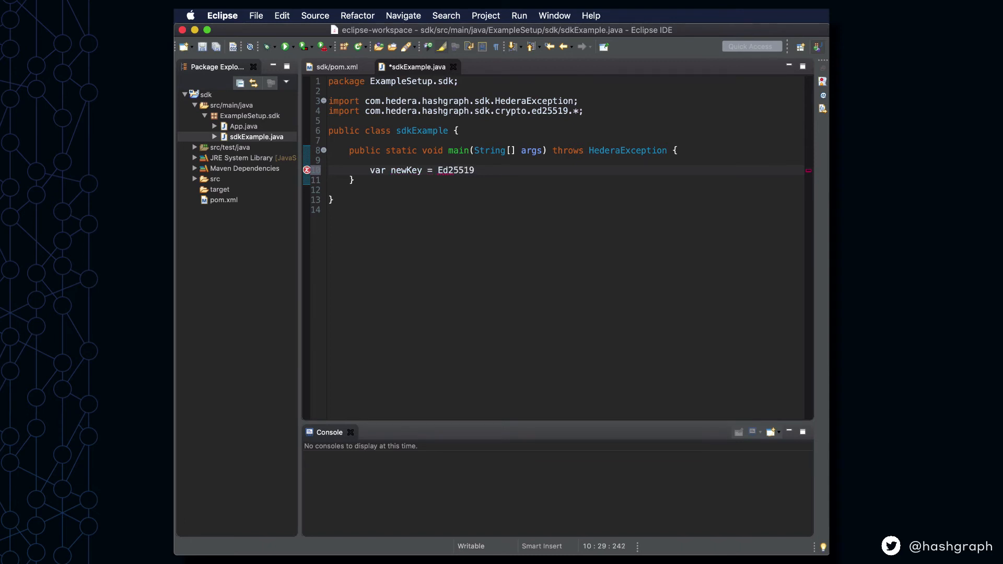
{"action": "type", "text": "PrivateK"}
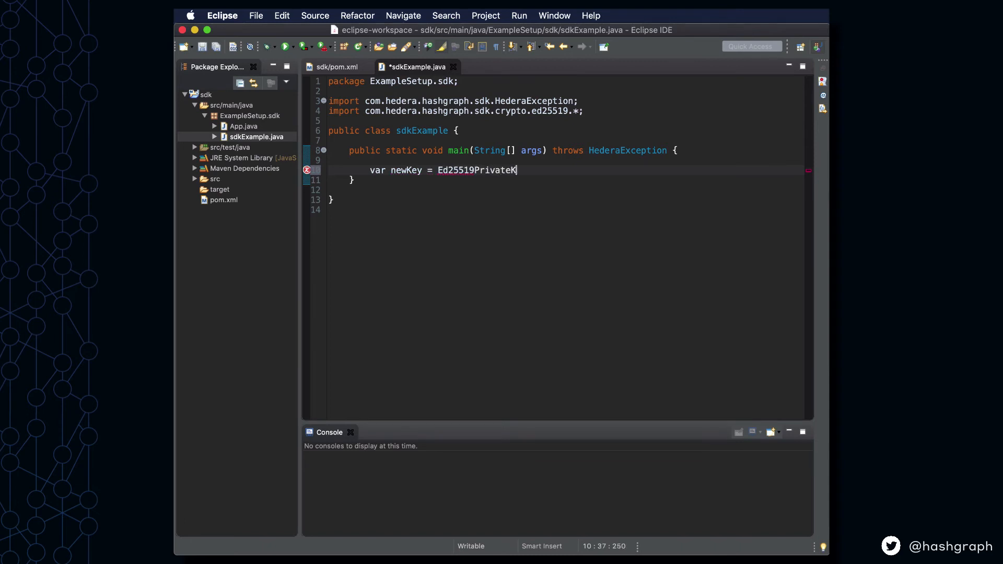
{"action": "type", "text": "ey.generate();"}
{"action": "type", "text": "var"}
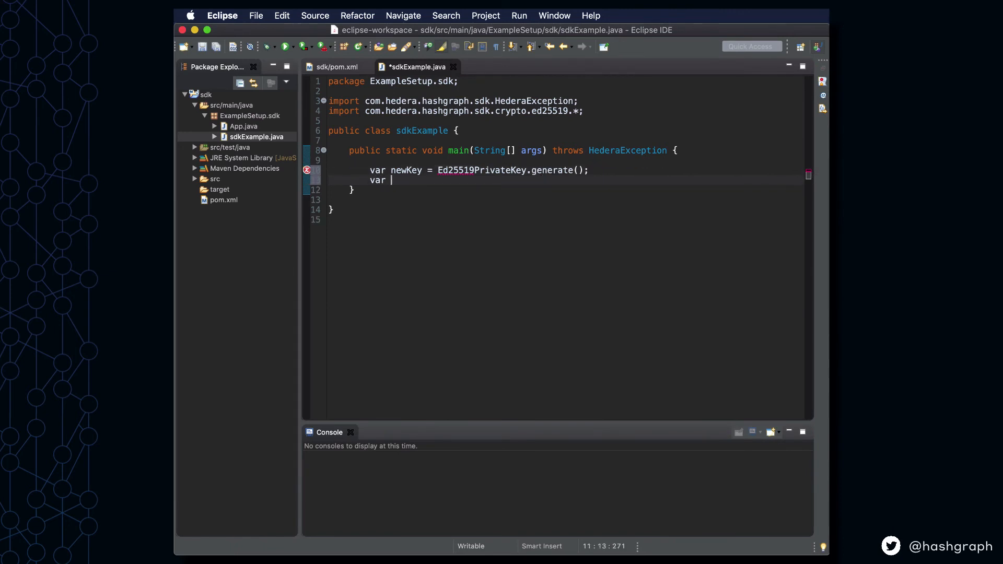
{"action": "type", "text": "newPubKey ="}
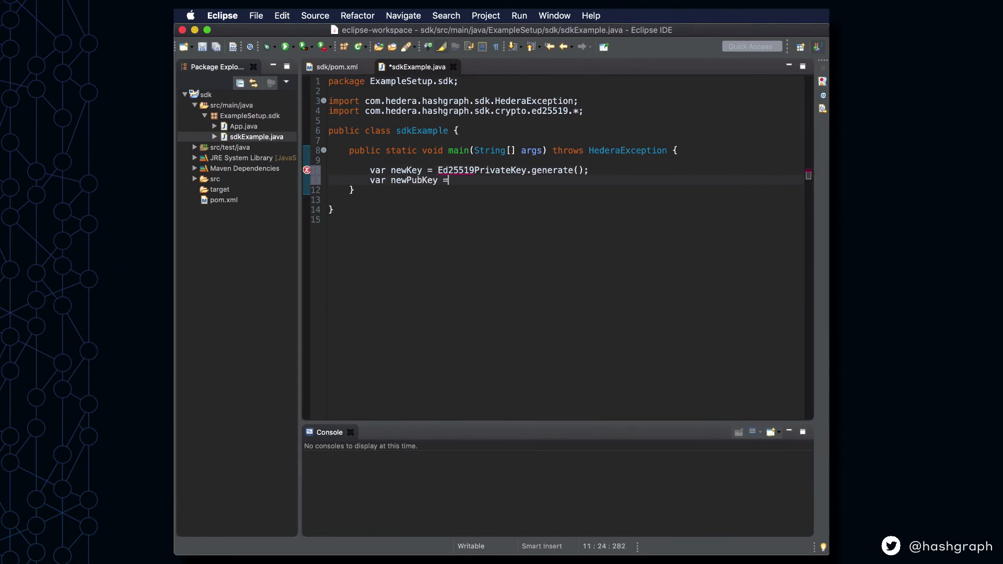
{"action": "type", "text": "newKey.generatePublicKey();"}
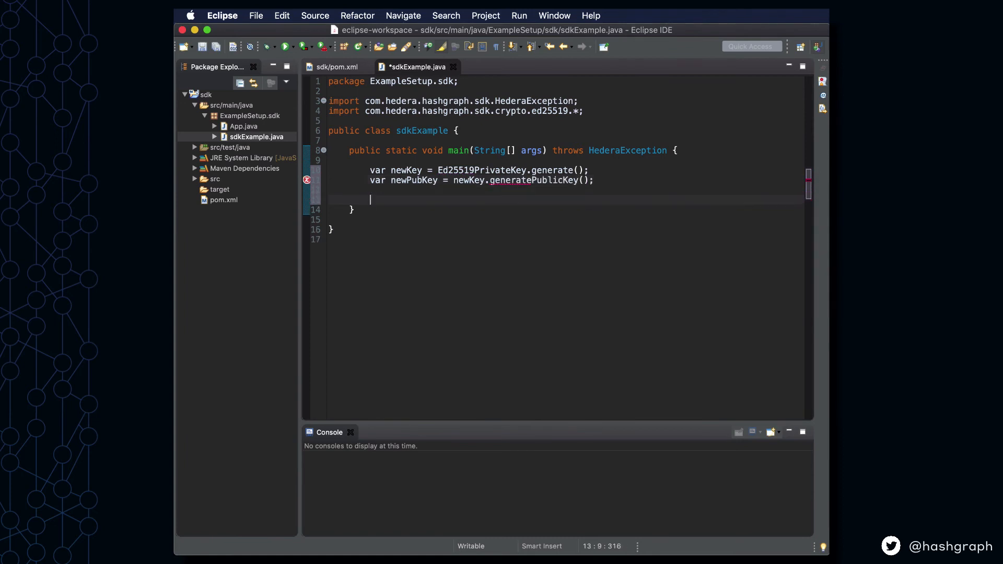
{"action": "type", "text": "System.out.println(\"new k\""}
{"action": "type", "text": "System.out.println(\"new public key = \"  + newPubKey);"}
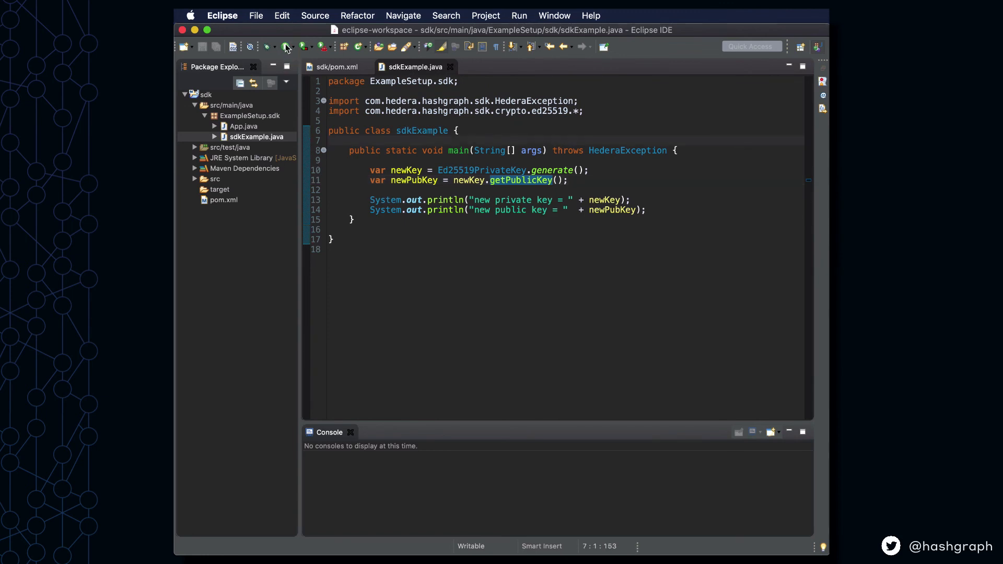
Run sdkExample as a Java application to print the generated keys.
{"action": "left_click", "coordinate": [285, 46]}
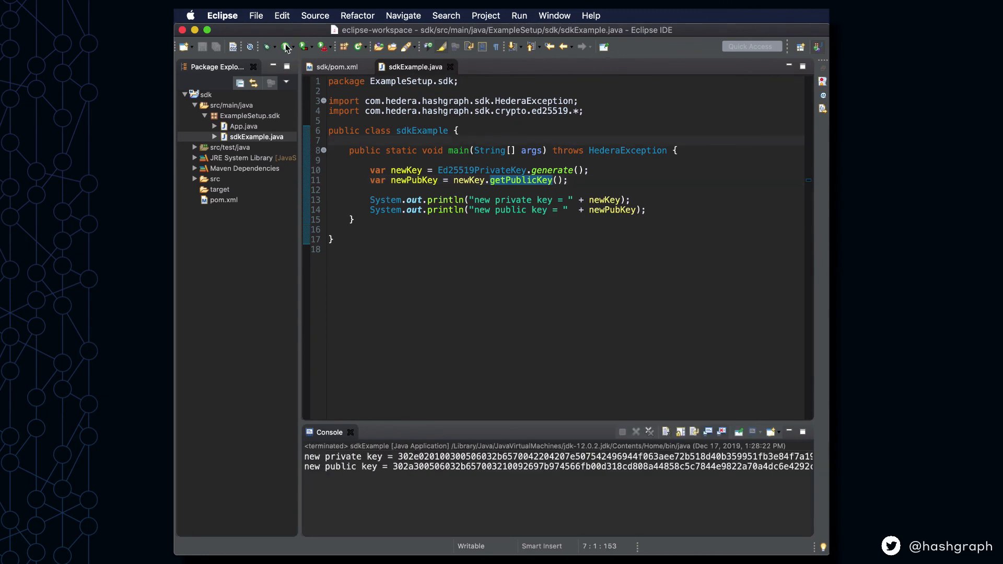
{"action": "left_click", "coordinate": [328, 140]}
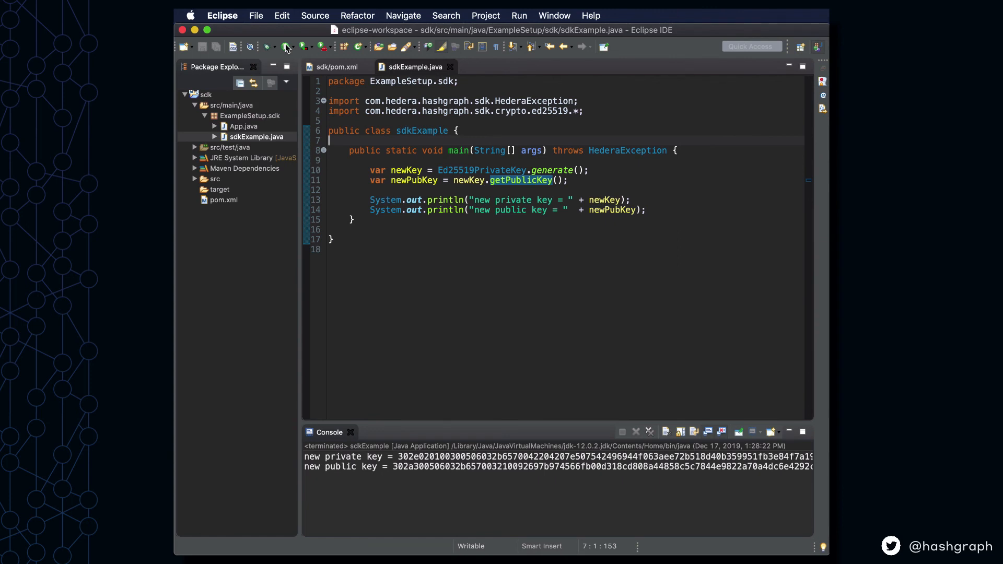